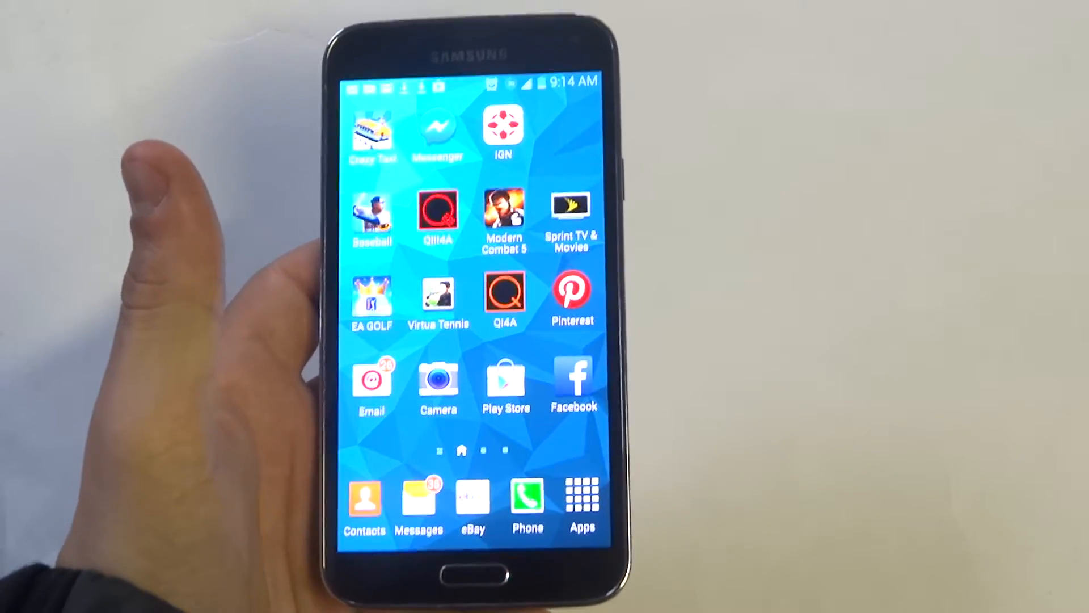
Launch the Email app from the home screen to reach the 26-message inbox.
left_click(371, 382)
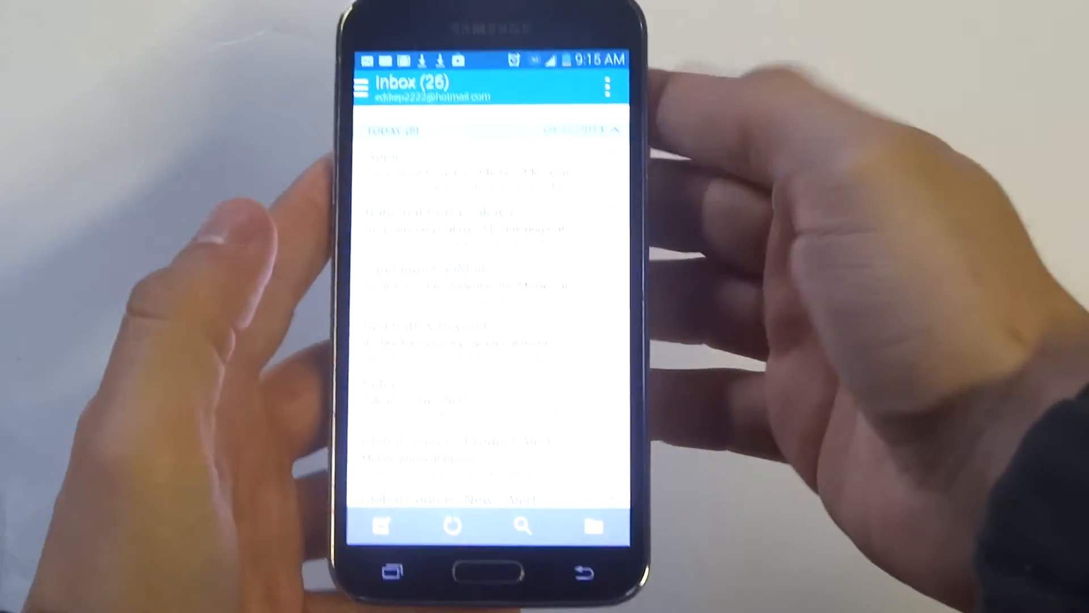
Open Samsung Email's Settings page from the inbox menu.
left_click(607, 86)
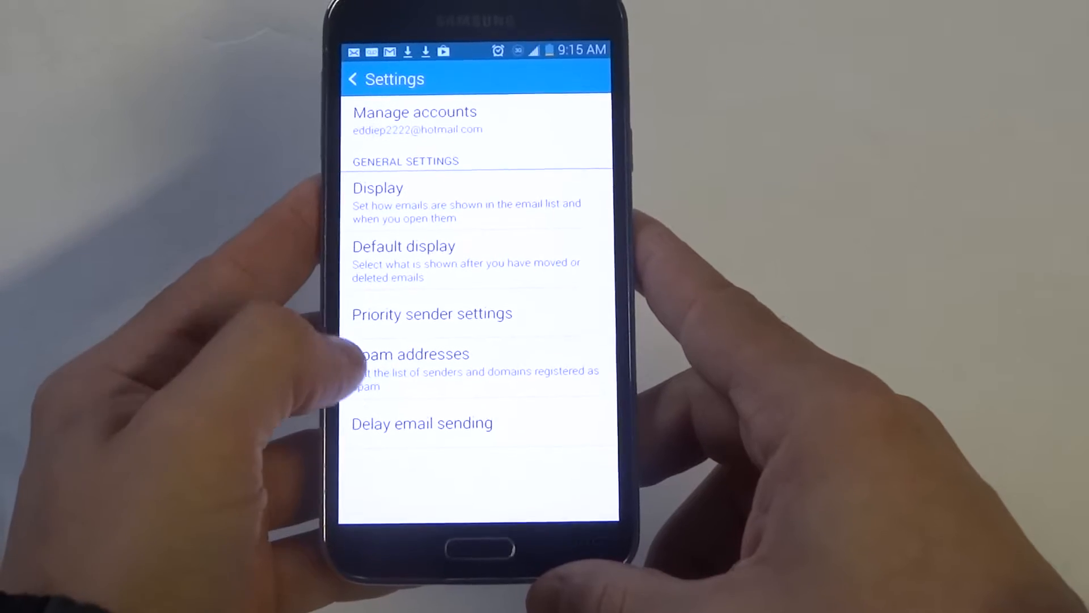
Add a hotmail address to Spam addresses and confirm it appears in the list.
left_click(409, 353)
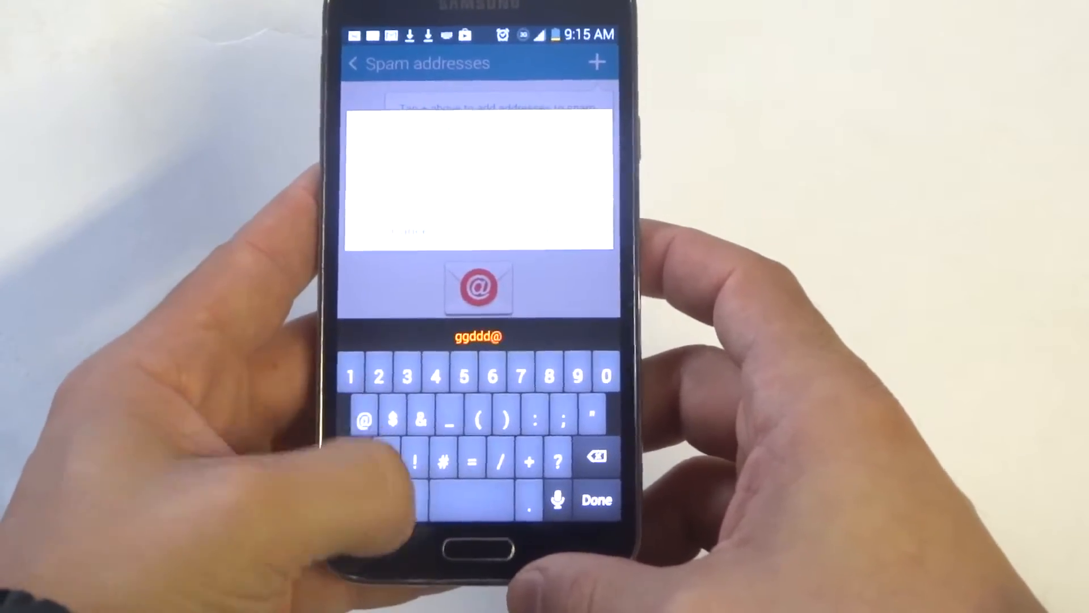
type("ho")
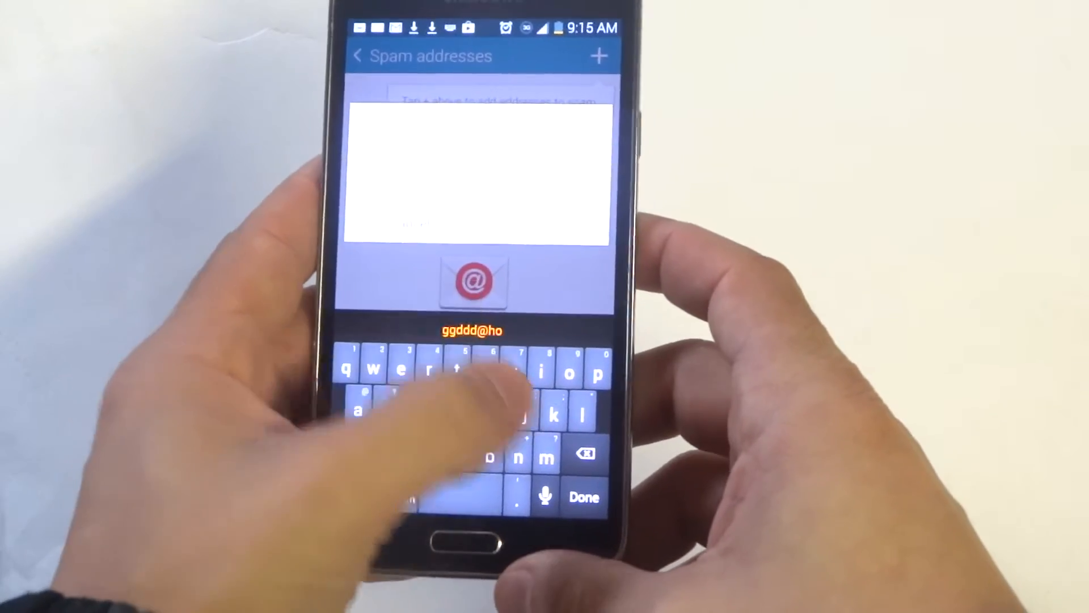
type("tmail")
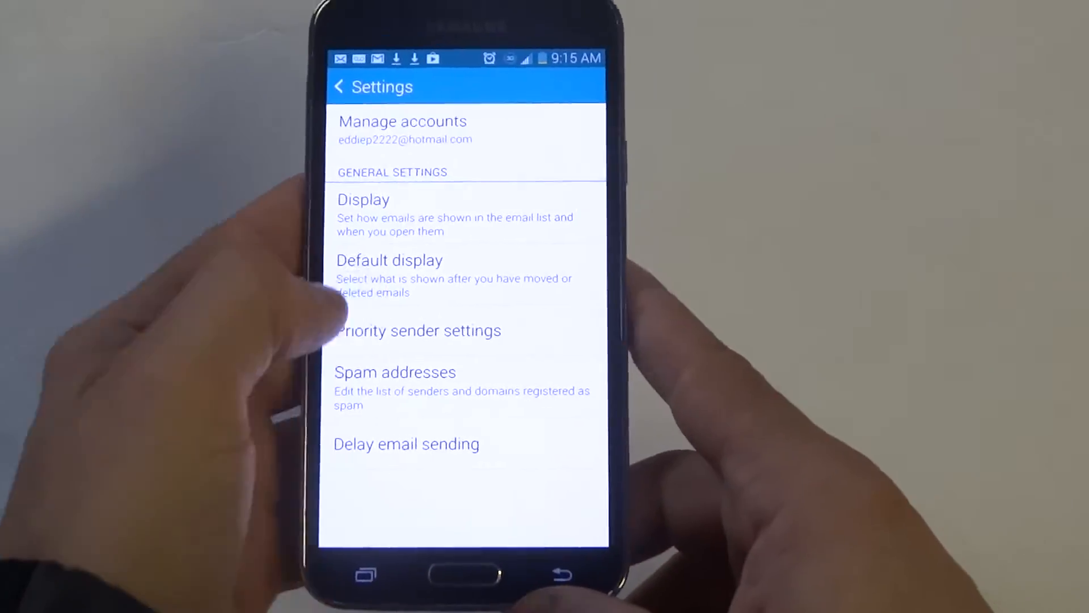
left_click(394, 371)
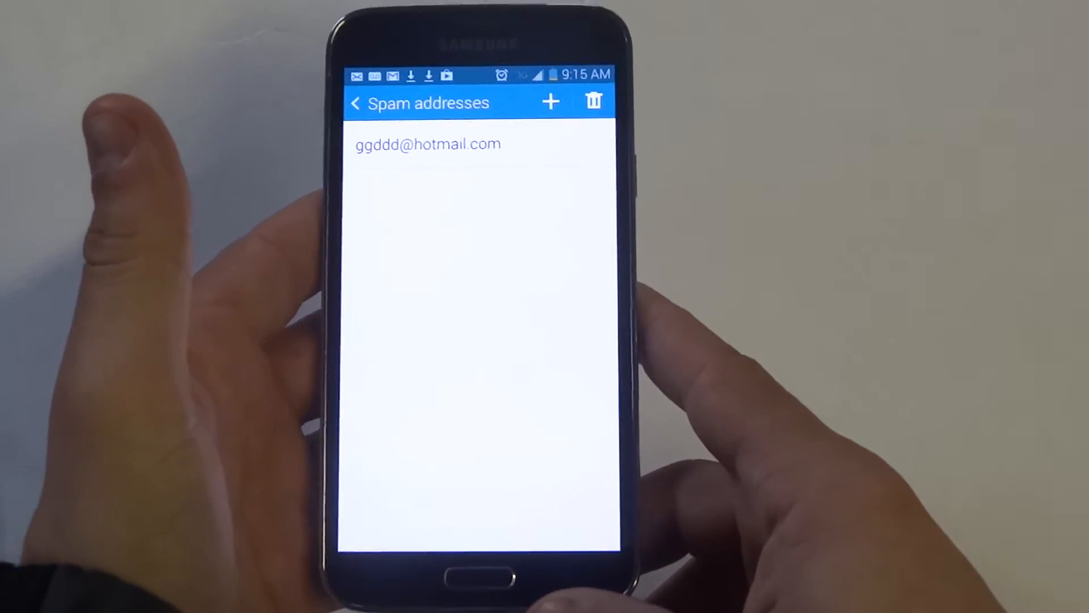